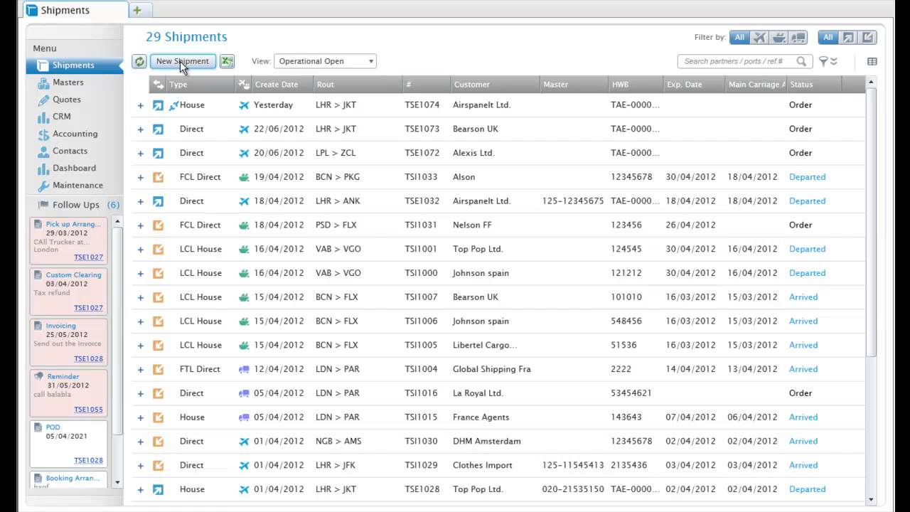
# Create a new shipment marked Export direction, Air transport and Direct level
pyautogui.click(182, 60)
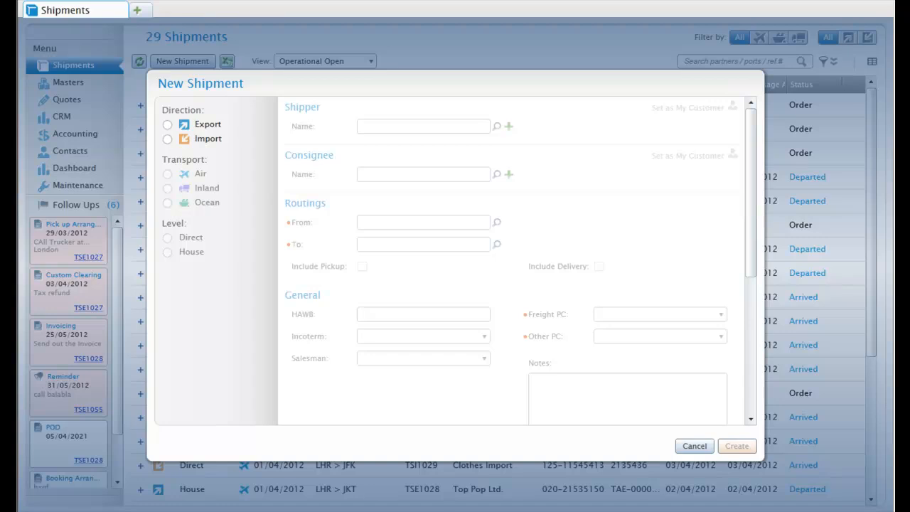
pyautogui.click(168, 125)
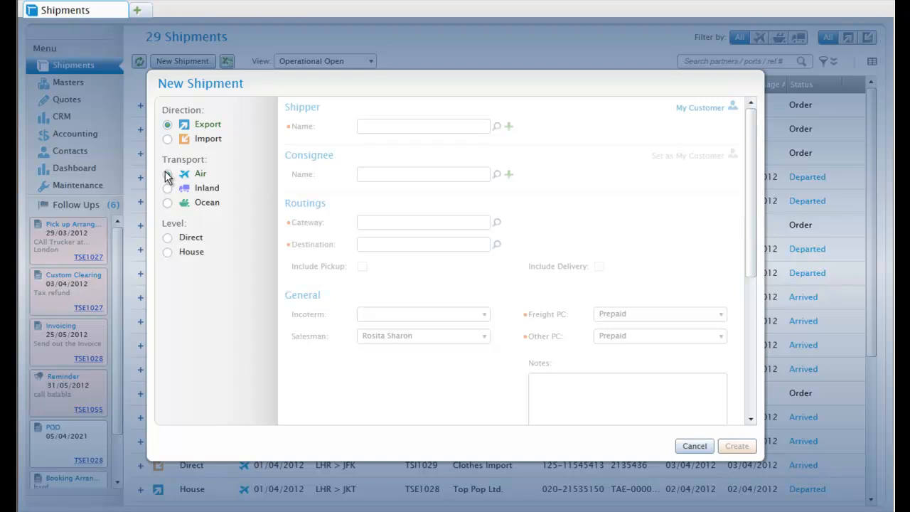
pyautogui.click(168, 174)
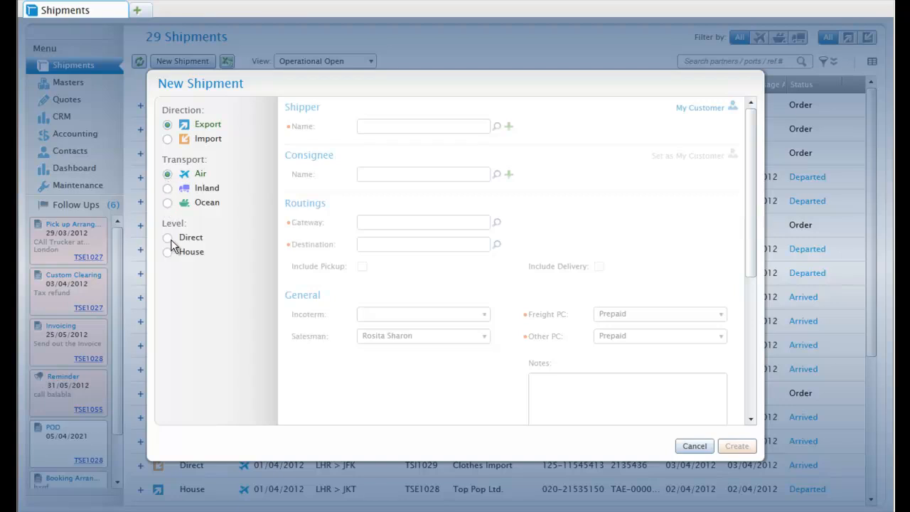
pyautogui.click(168, 238)
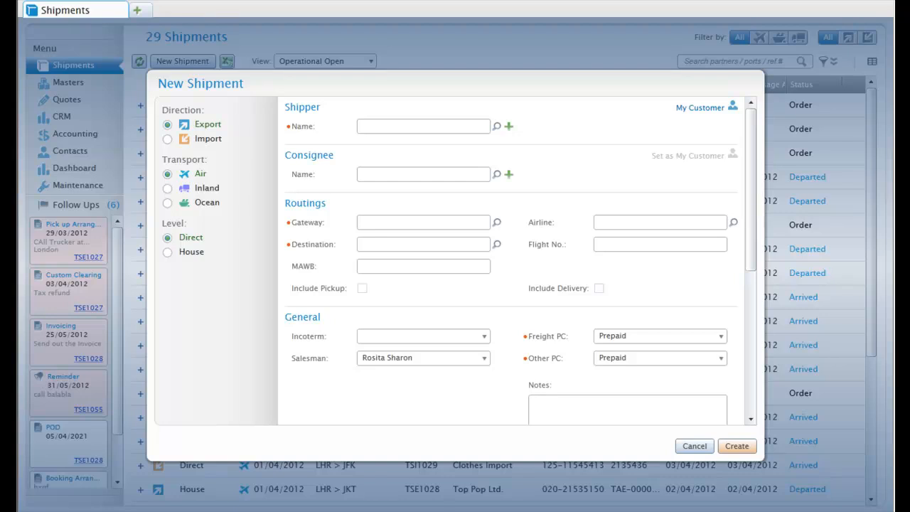
# Pick Bearson UK from the Shipper Name autocomplete as the shipper
pyautogui.click(423, 126)
pyautogui.write('b')
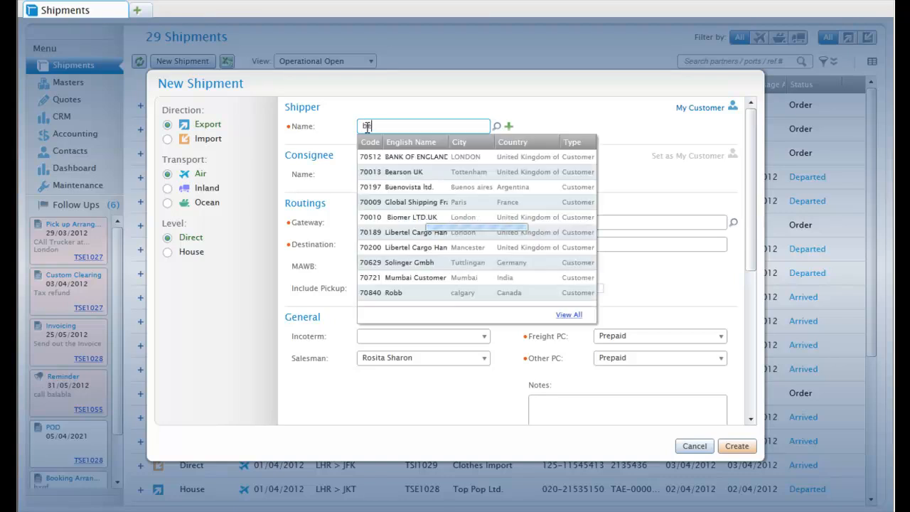
pyautogui.write('e')
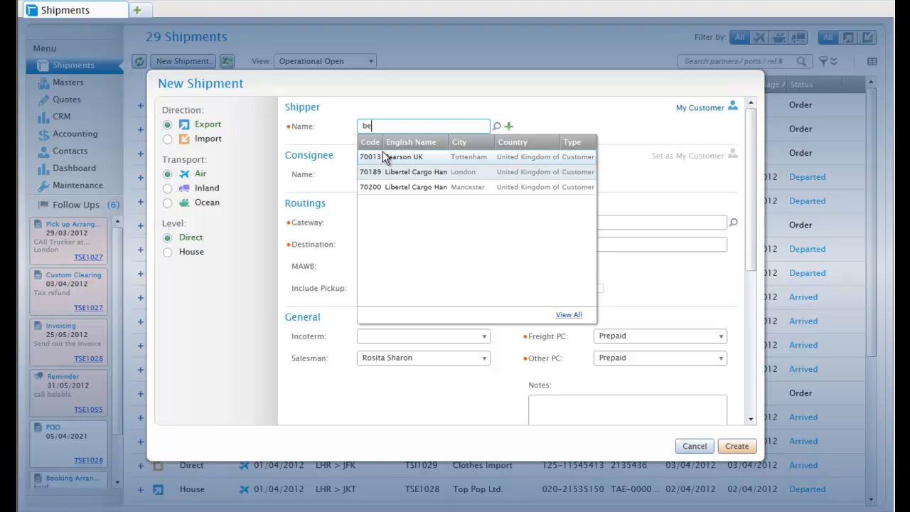
pyautogui.click(401, 156)
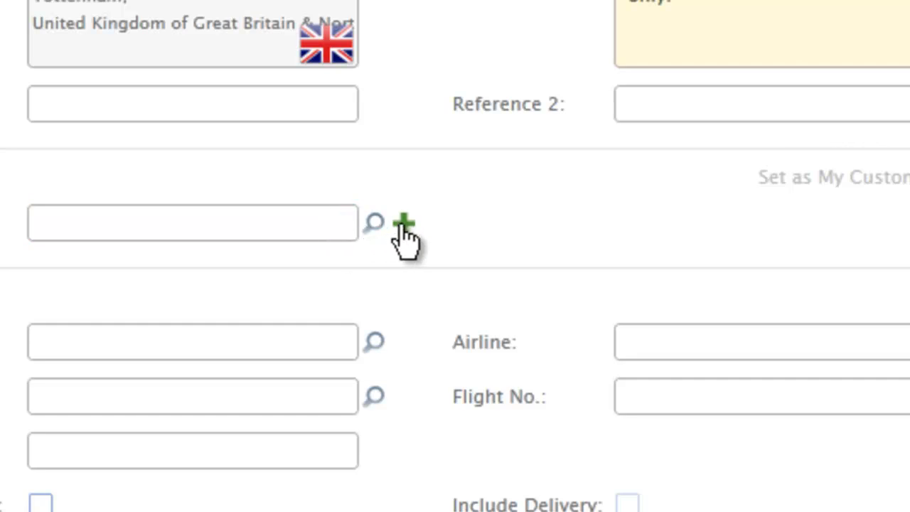
# Add new consignee Tolistat Ramon Ltd. in Jakarta, Indonesia and assign it
pyautogui.click(404, 222)
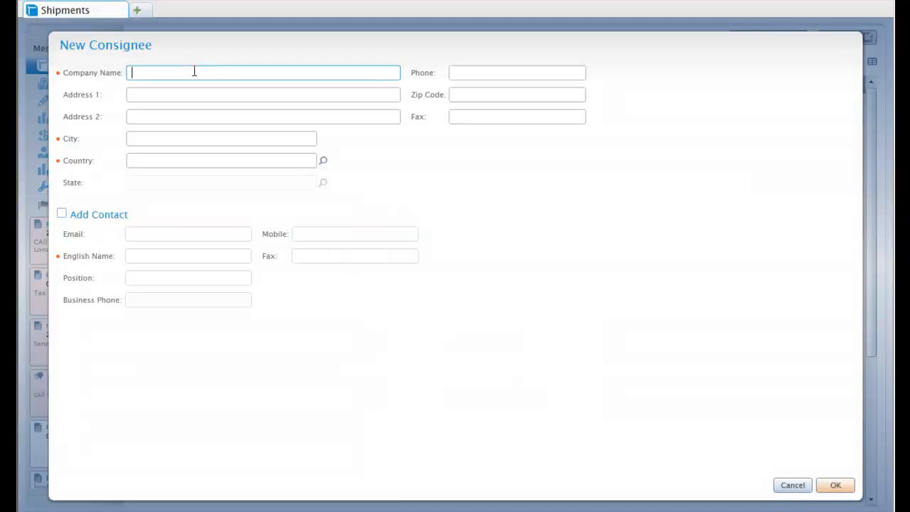
pyautogui.write('Tolistat Ramon Ltd.')
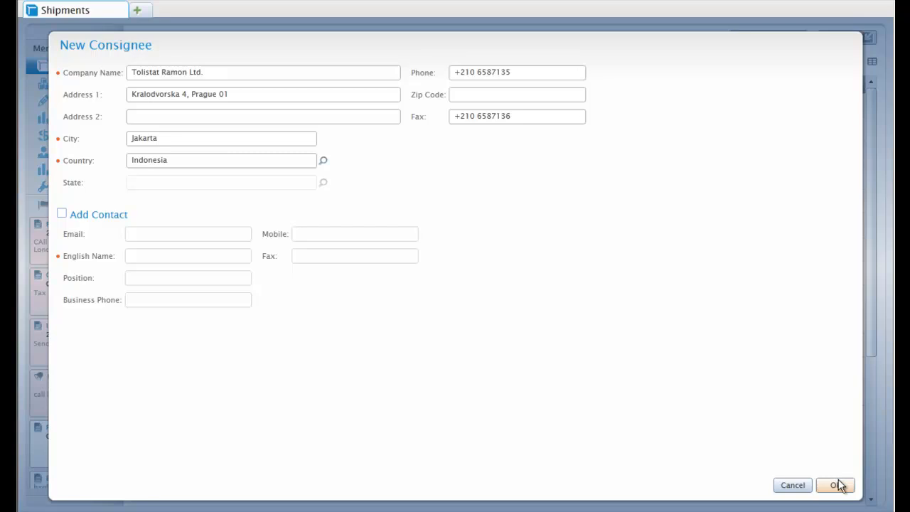
pyautogui.click(837, 485)
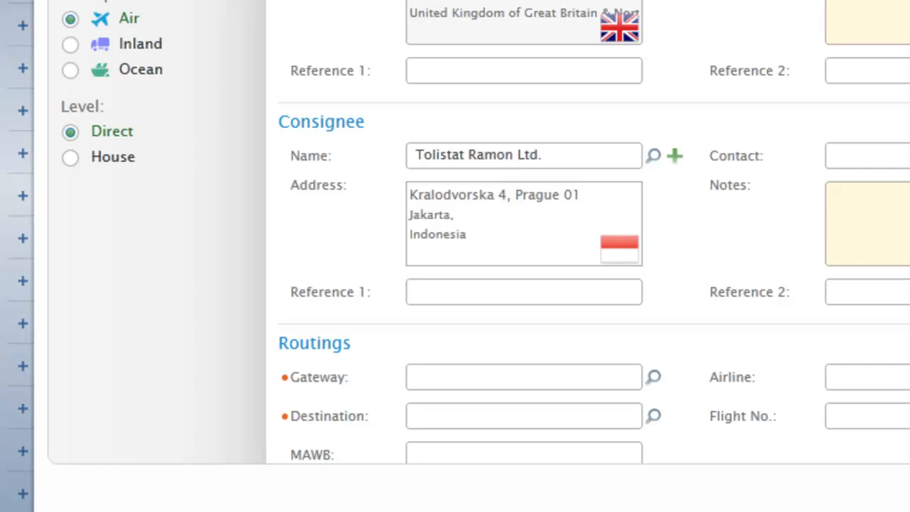
pyautogui.moveTo(653, 377)
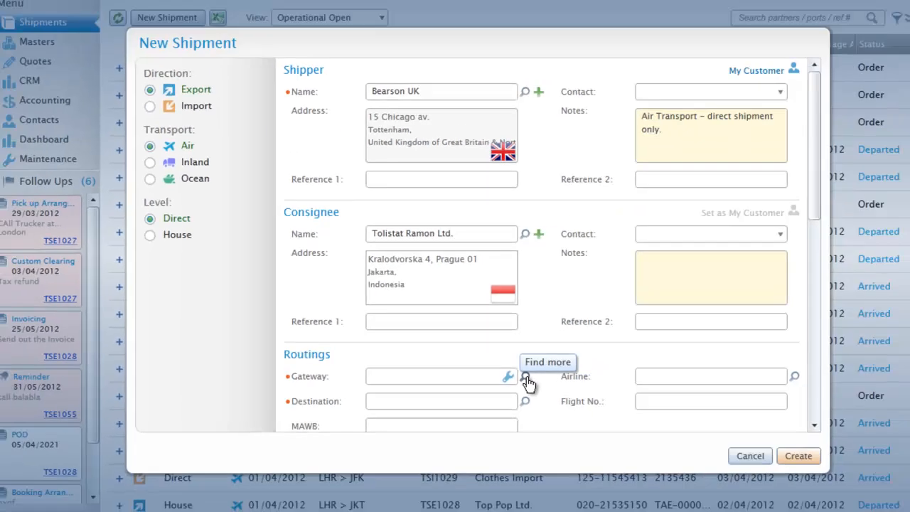
# Set the gateway to Heathrow Apt/London and the destination to Jakarta, Java
pyautogui.click(525, 376)
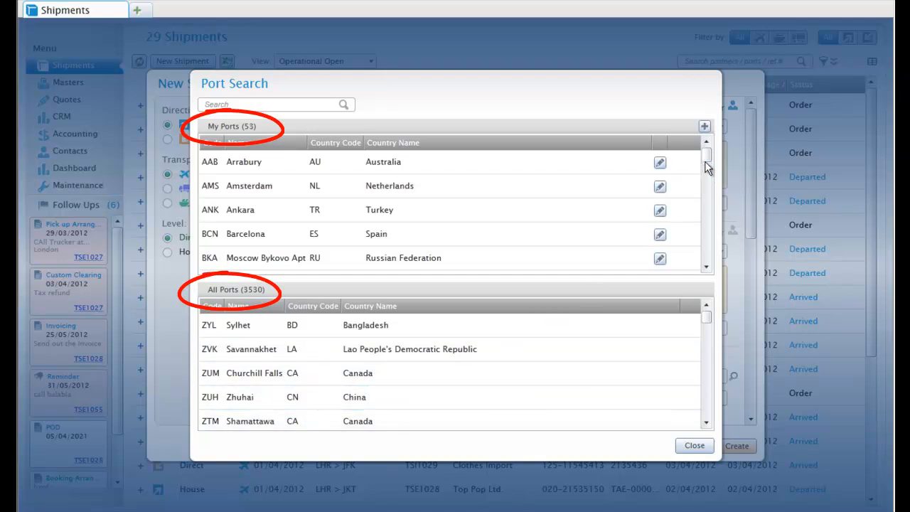
pyautogui.scroll(-3)
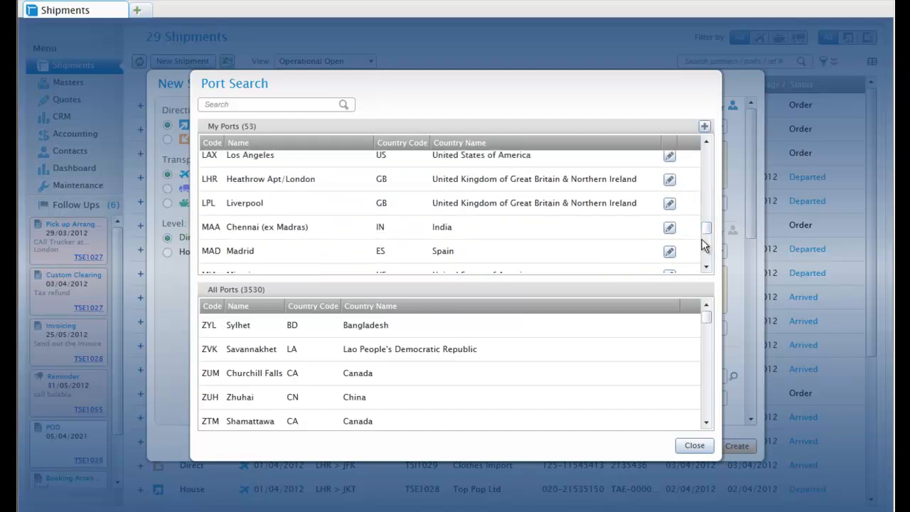
pyautogui.click(694, 445)
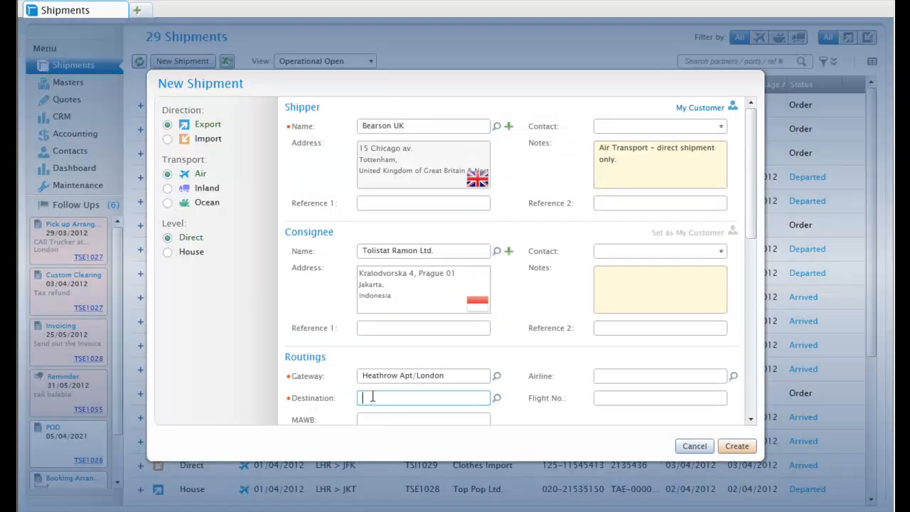
pyautogui.write('ja')
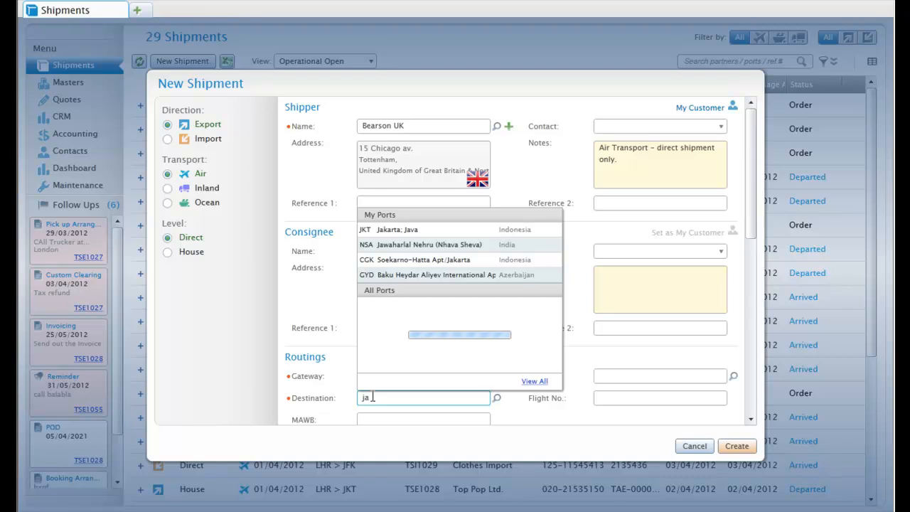
pyautogui.click(396, 229)
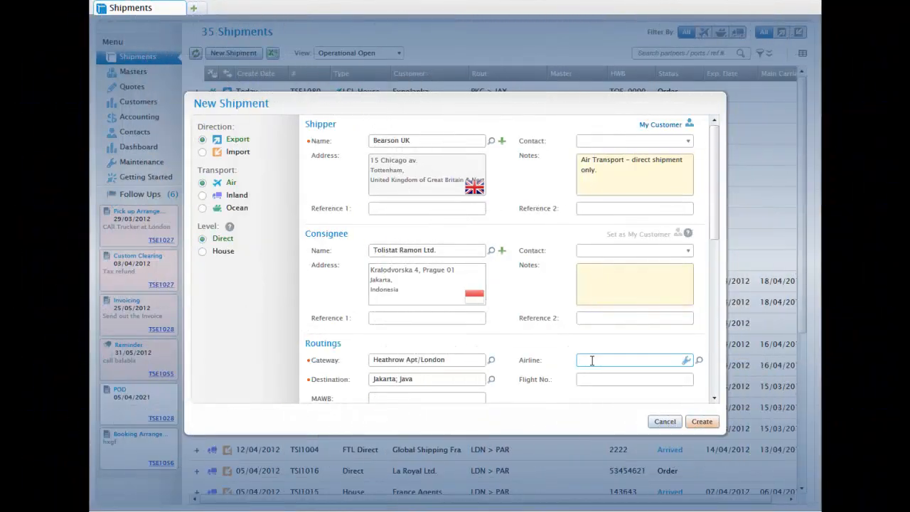
# Choose Lufthansa (020) as airline and include pickup from the shipper's address
pyautogui.write('020')
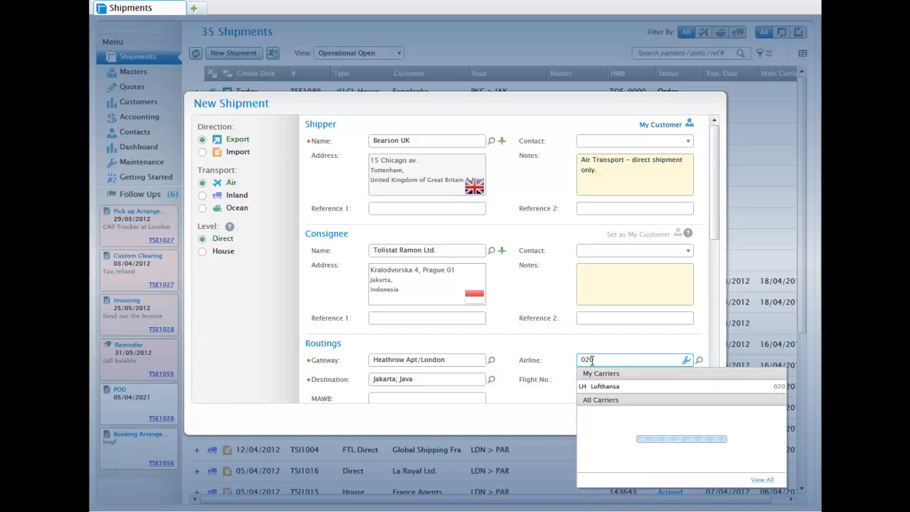
pyautogui.click(605, 387)
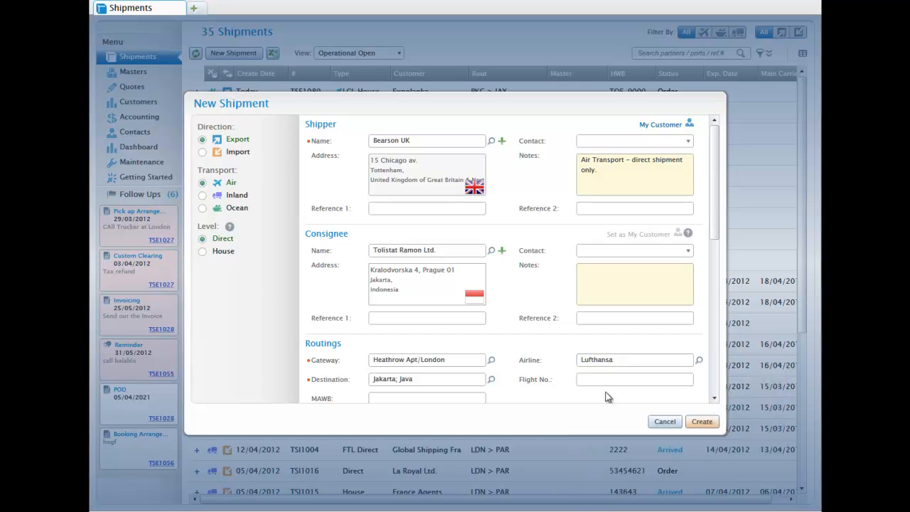
pyautogui.scroll(-3)
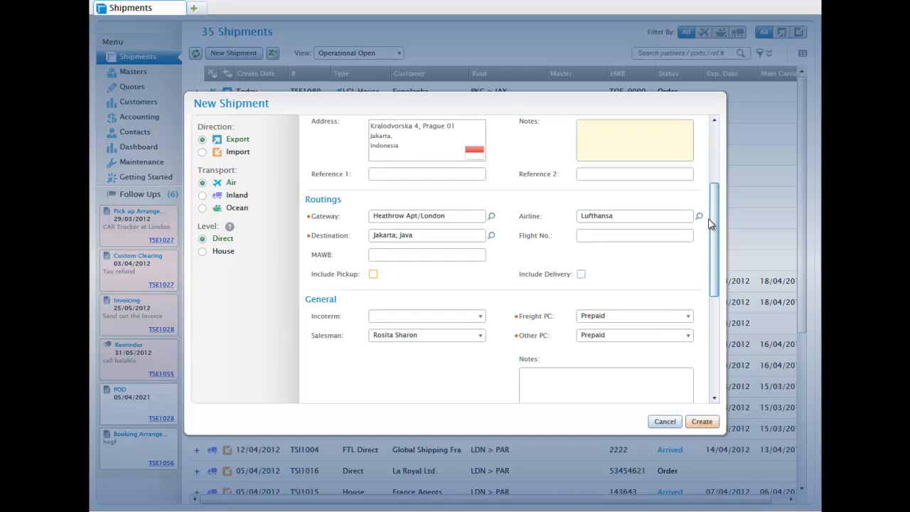
pyautogui.click(373, 273)
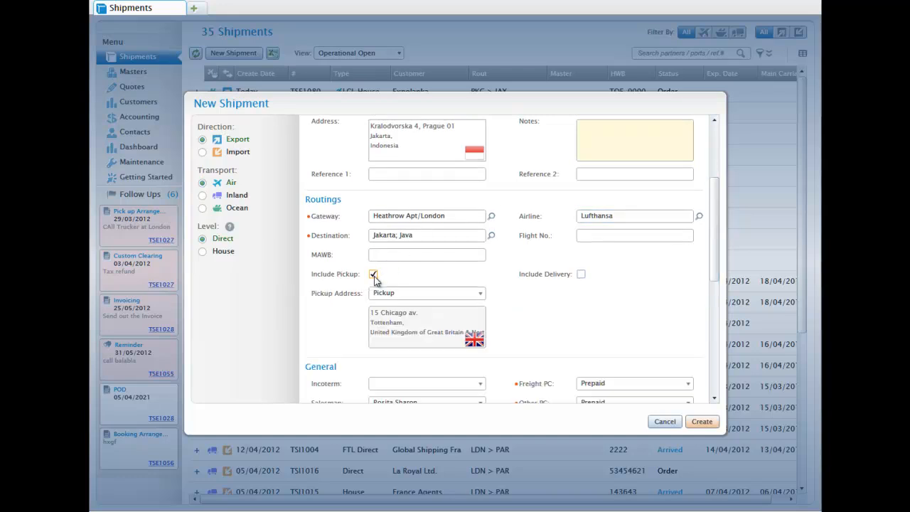
pyautogui.click(478, 293)
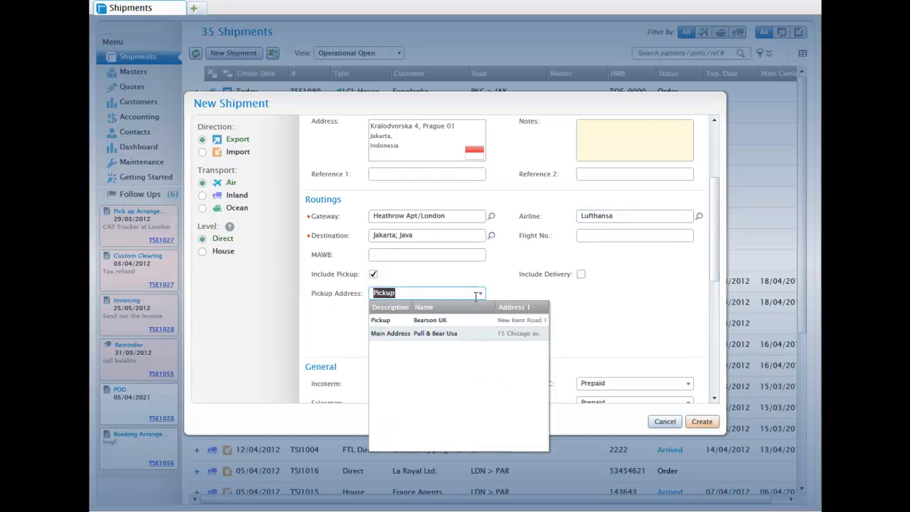
pyautogui.click(435, 332)
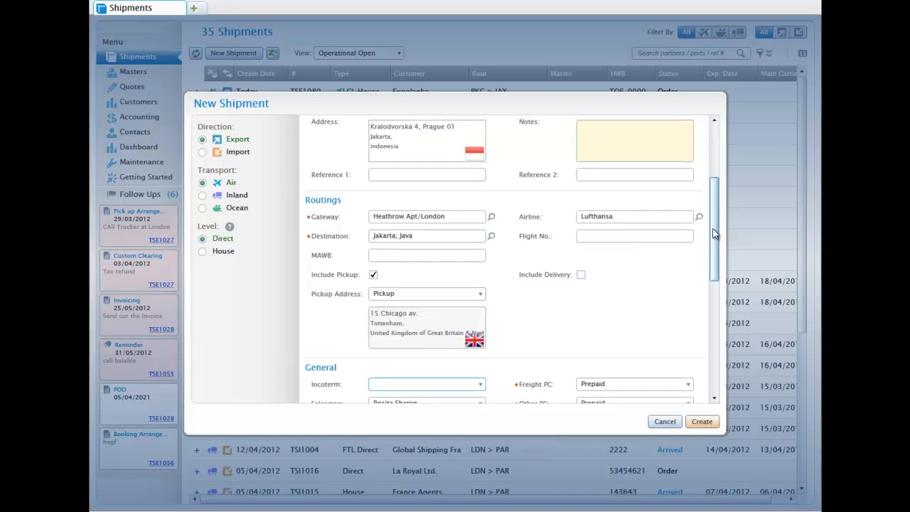
pyautogui.scroll(-3)
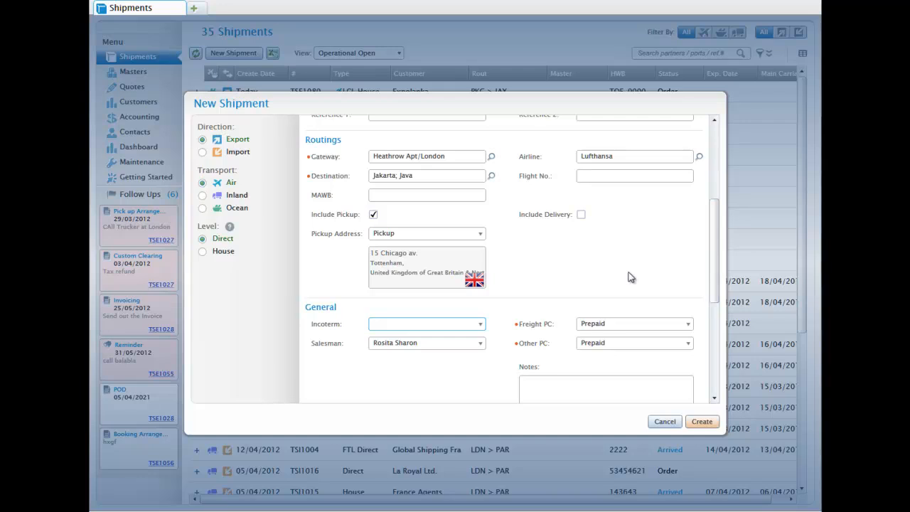
# Set incoterm Ex Works and note to send the draft invoice before invoicing
pyautogui.click(481, 325)
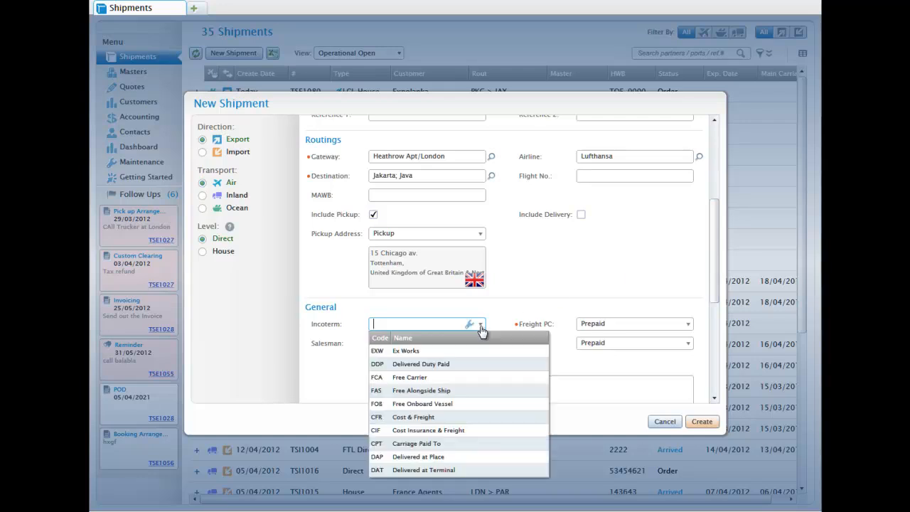
pyautogui.click(405, 350)
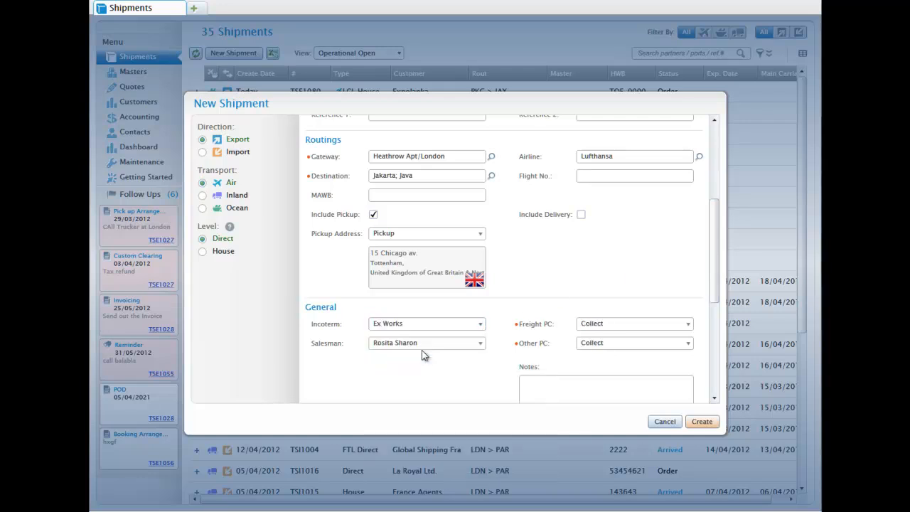
pyautogui.write('Send')
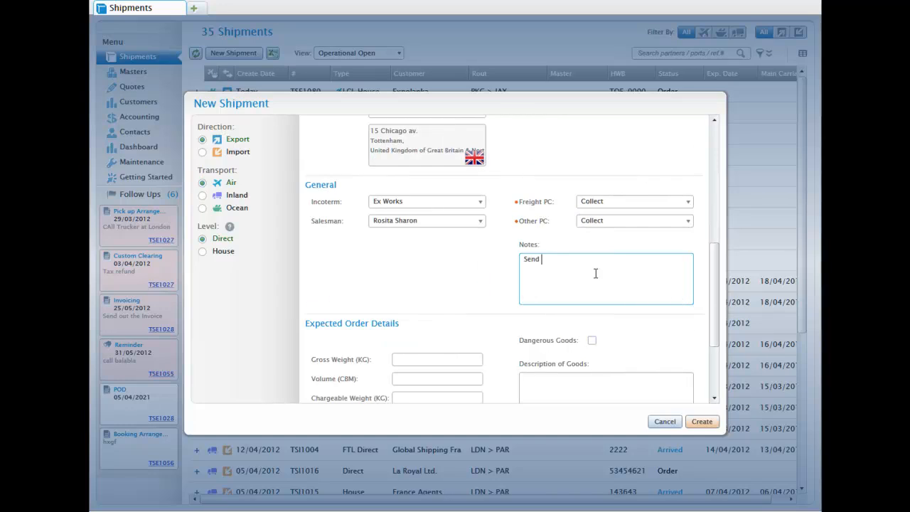
pyautogui.write('draft')
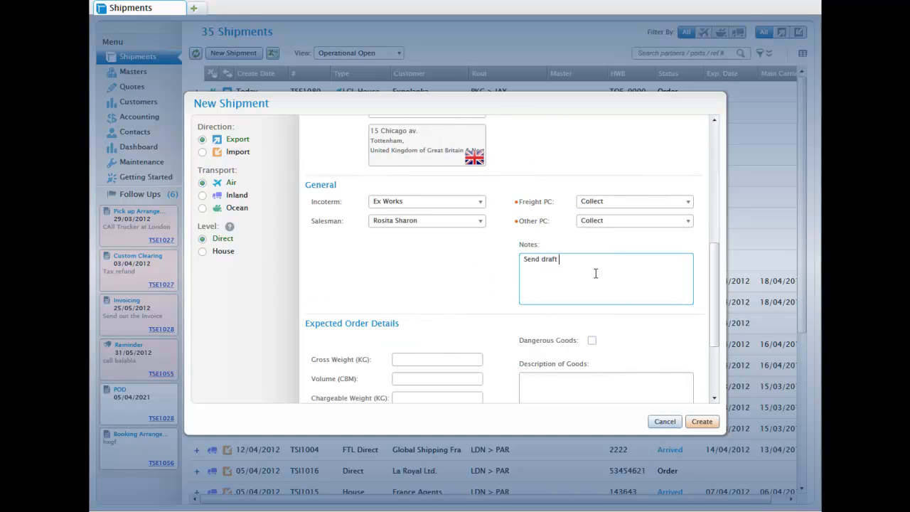
pyautogui.write('invoice to Alice before invoicing')
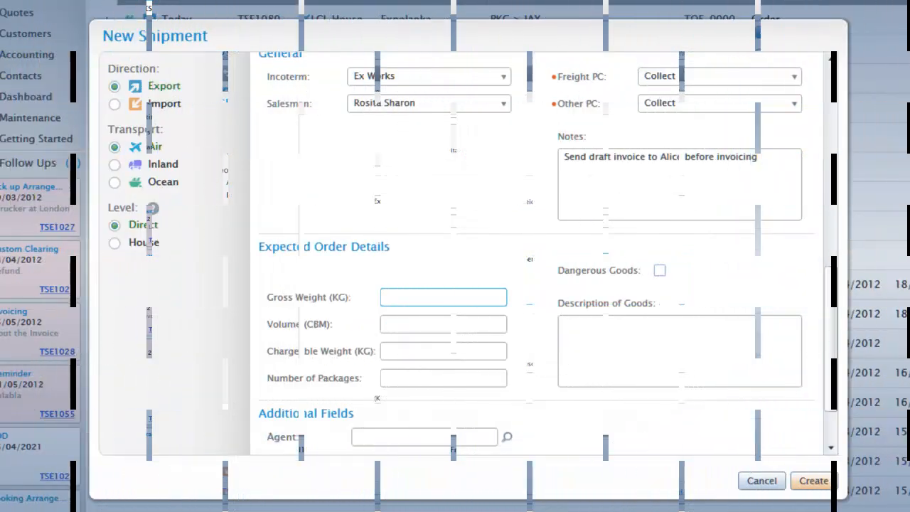
# Enter 1128 kg gross weight, 45 packages of 'Clothes and cosmetics' and create the shipment
pyautogui.write('1124')
pyautogui.click(442, 378)
pyautogui.write('45')
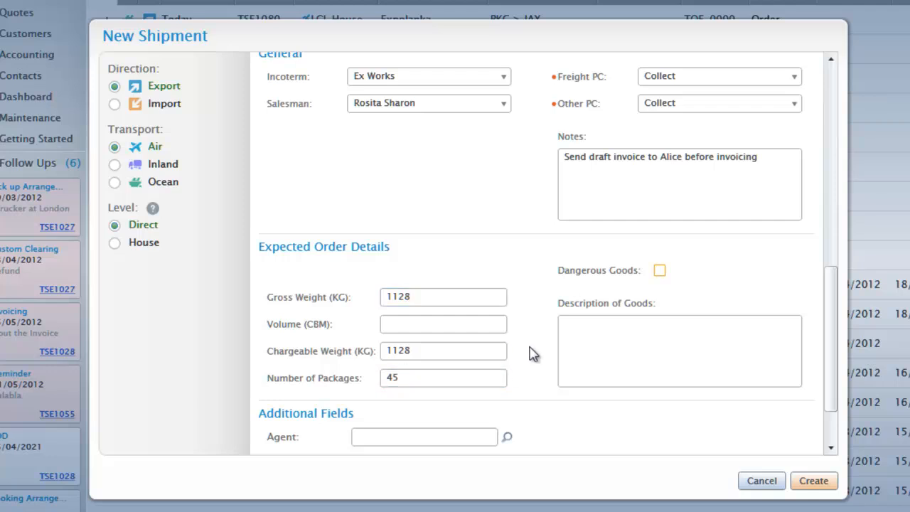
pyautogui.write('Clothes')
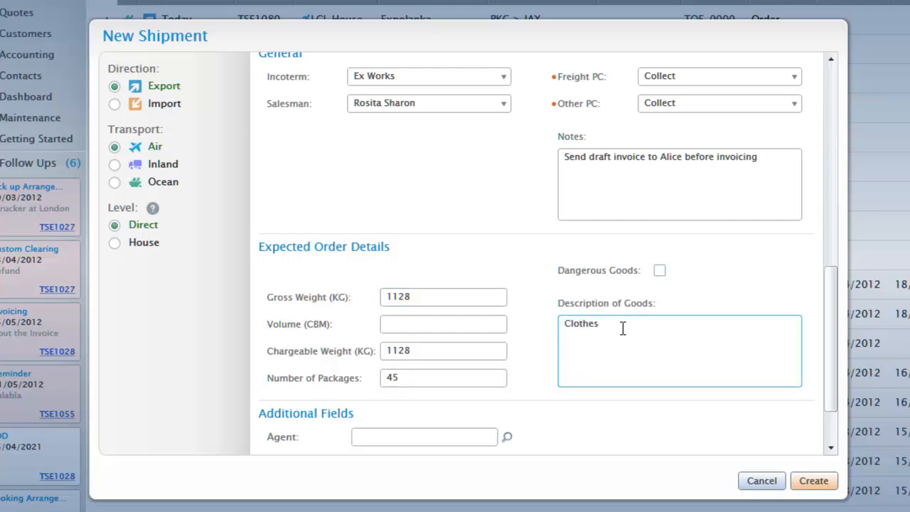
pyautogui.write('and cos')
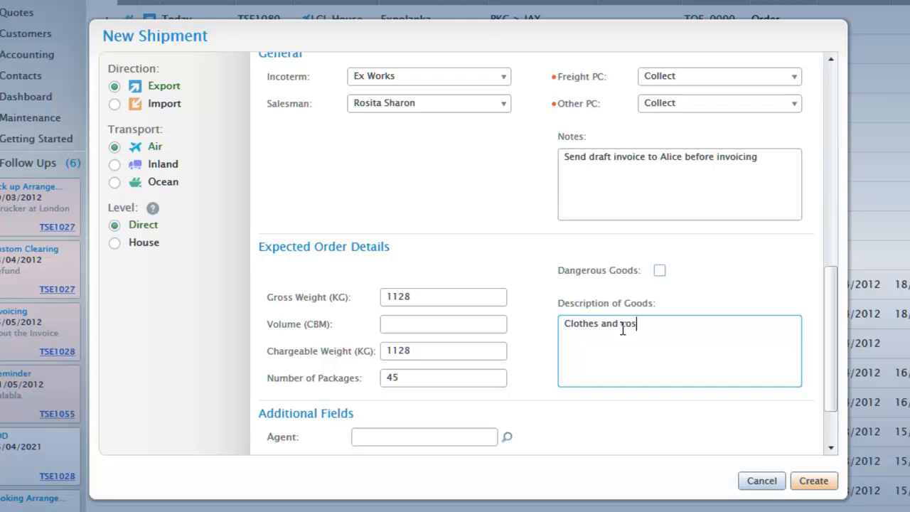
pyautogui.write('metics')
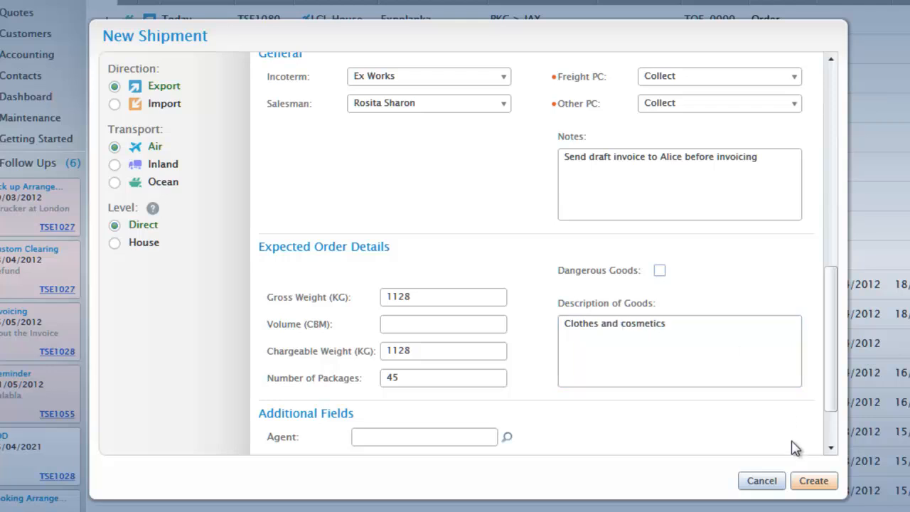
pyautogui.click(813, 481)
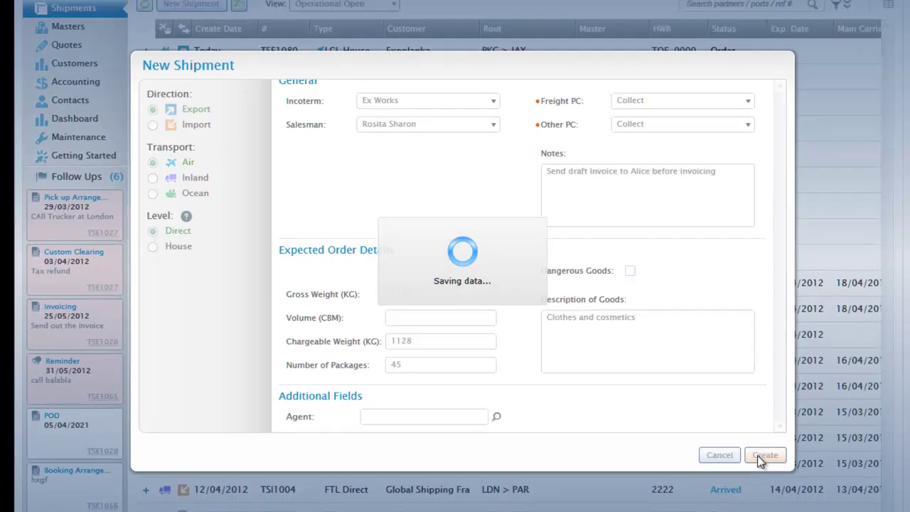
pyautogui.click(765, 456)
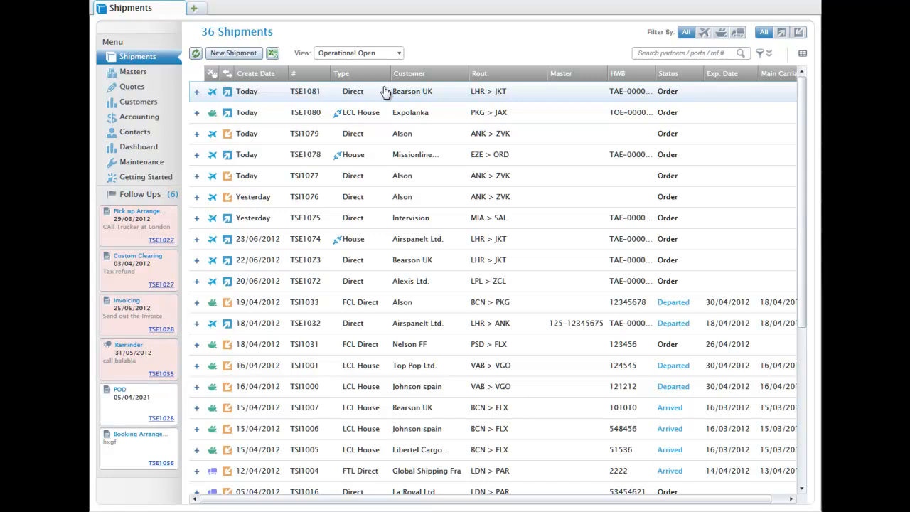
# Open shipment TSE1081 and review its order details, partners and addable partner roles
pyautogui.click(411, 91)
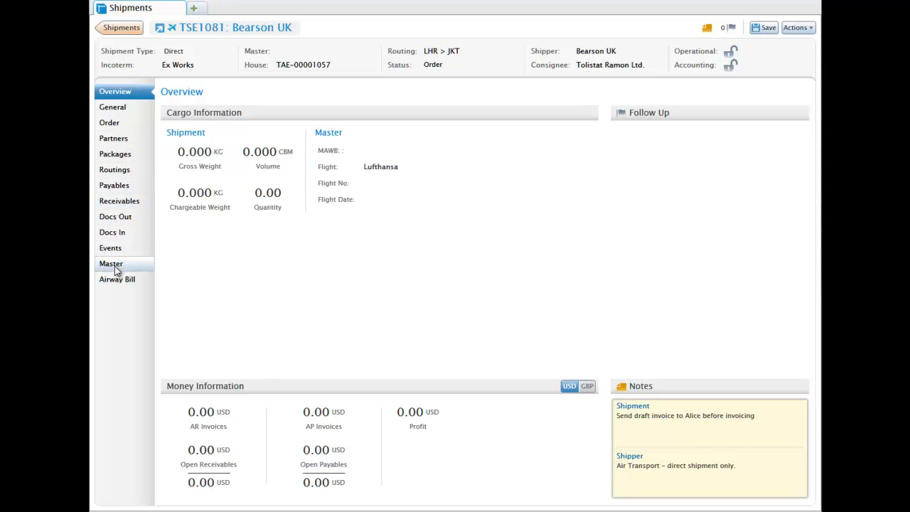
pyautogui.moveTo(116, 105)
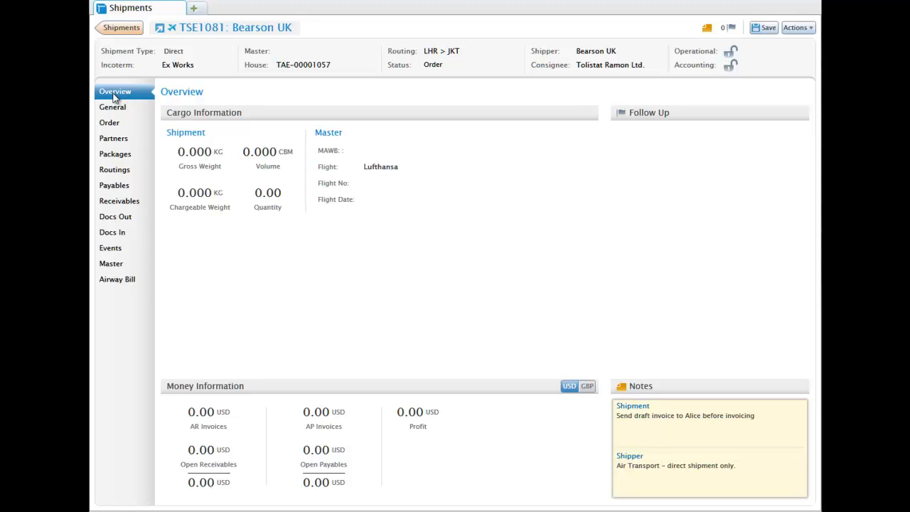
pyautogui.click(108, 123)
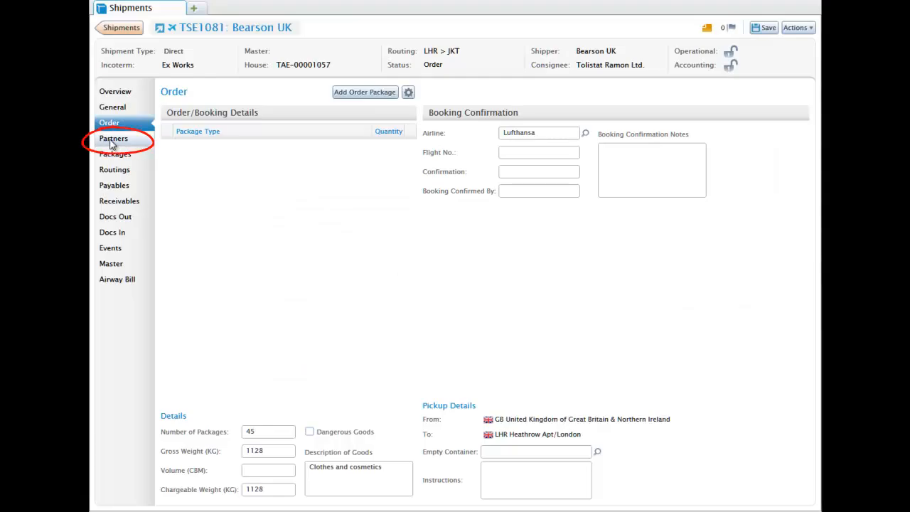
pyautogui.click(114, 138)
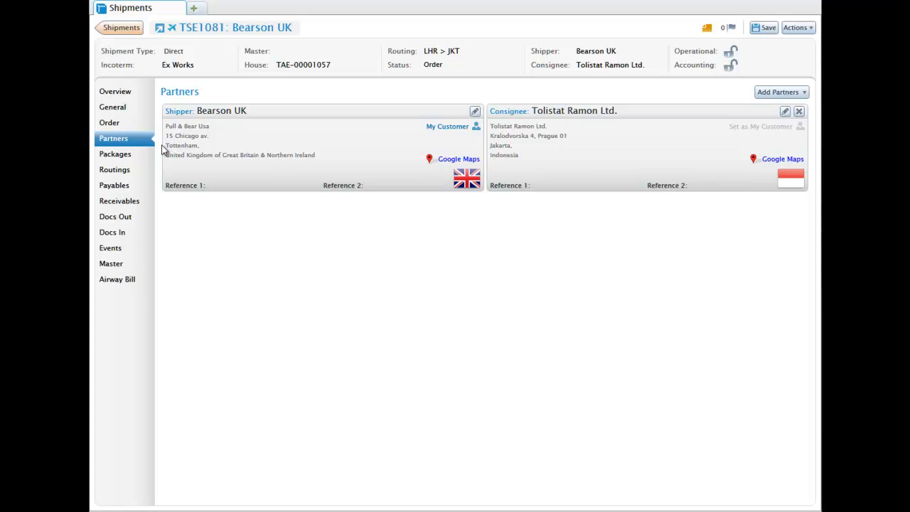
pyautogui.click(779, 91)
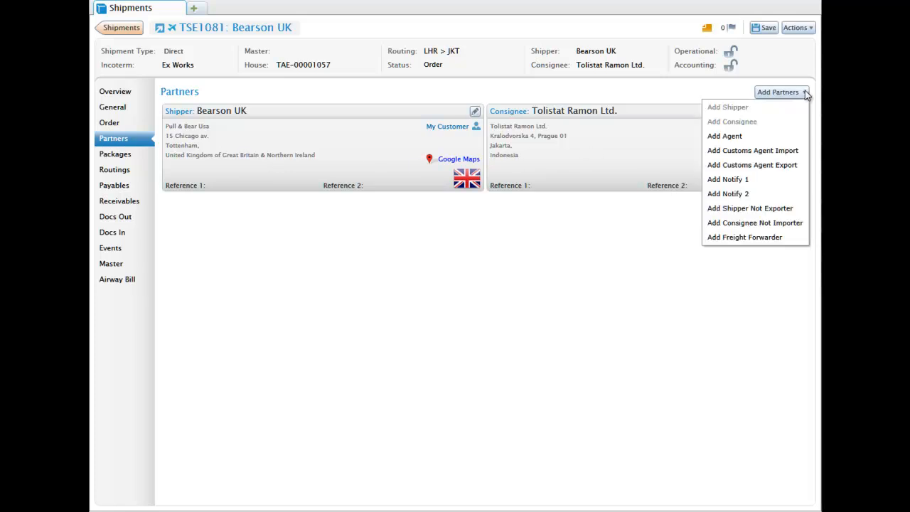
pyautogui.moveTo(746, 236)
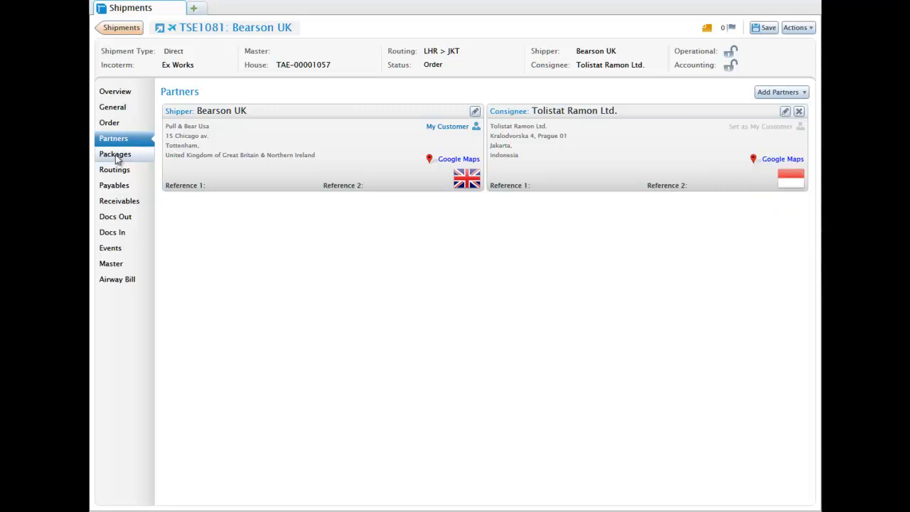
# Generate the 45-piece package from the order and set its type to Cases / Cartons
pyautogui.click(113, 153)
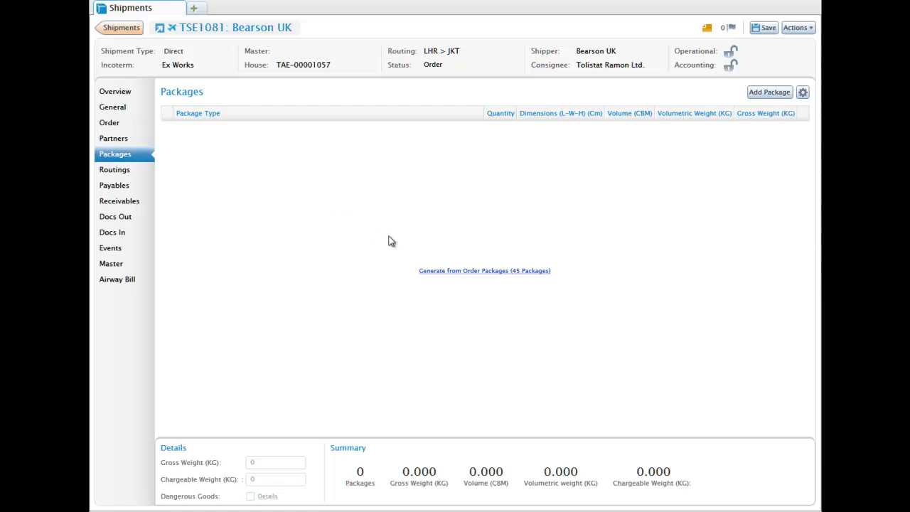
pyautogui.moveTo(469, 276)
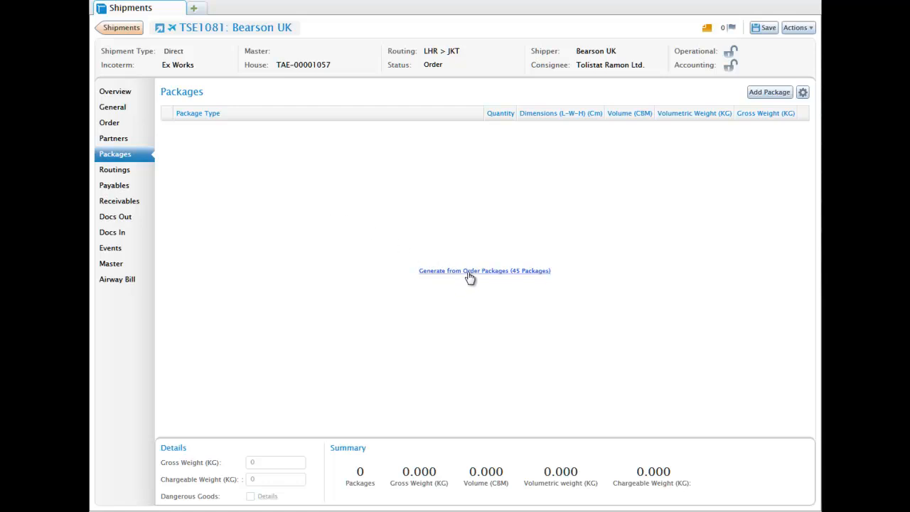
pyautogui.click(483, 271)
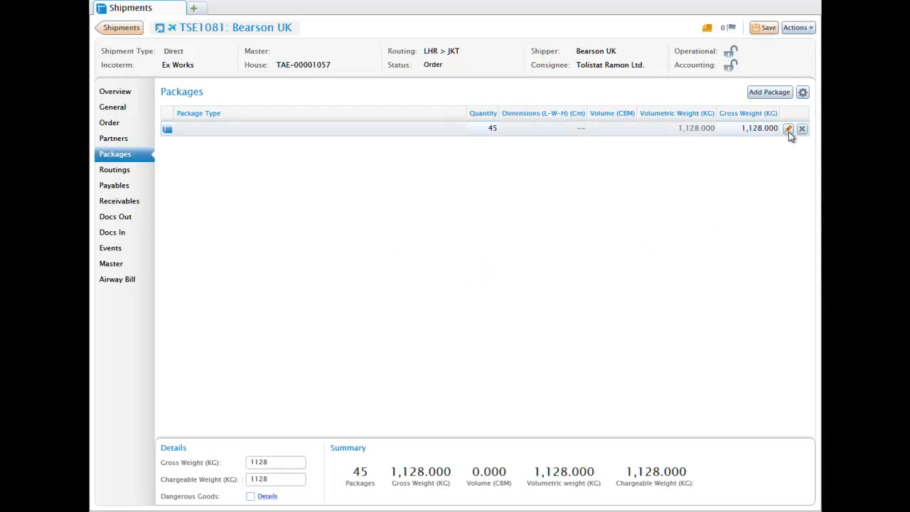
pyautogui.click(788, 128)
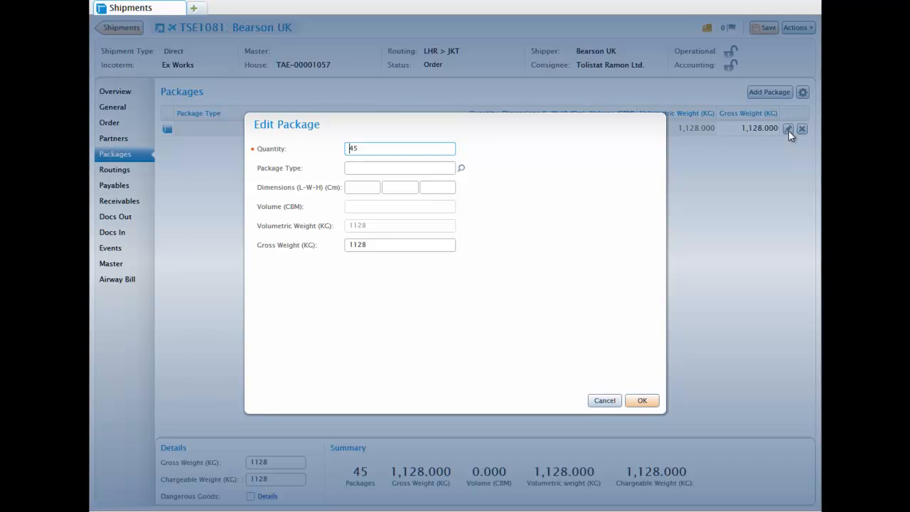
pyautogui.click(461, 168)
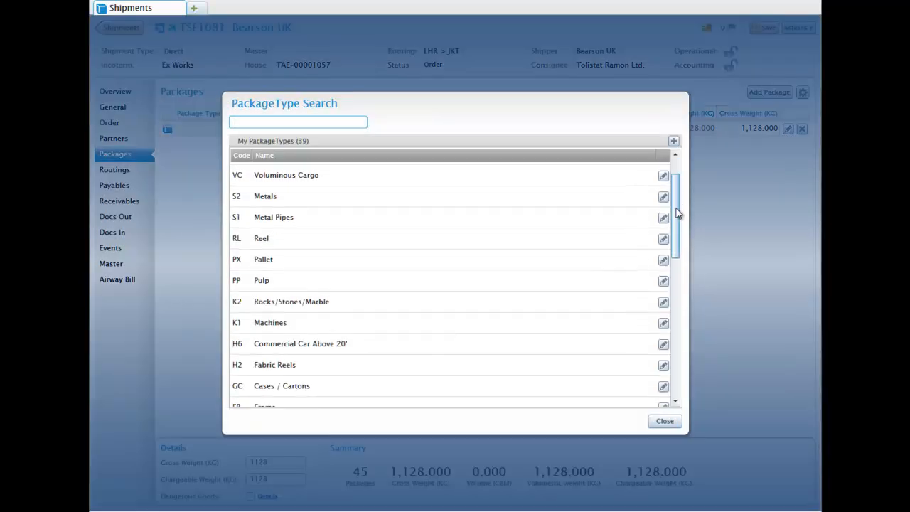
pyautogui.scroll(-3)
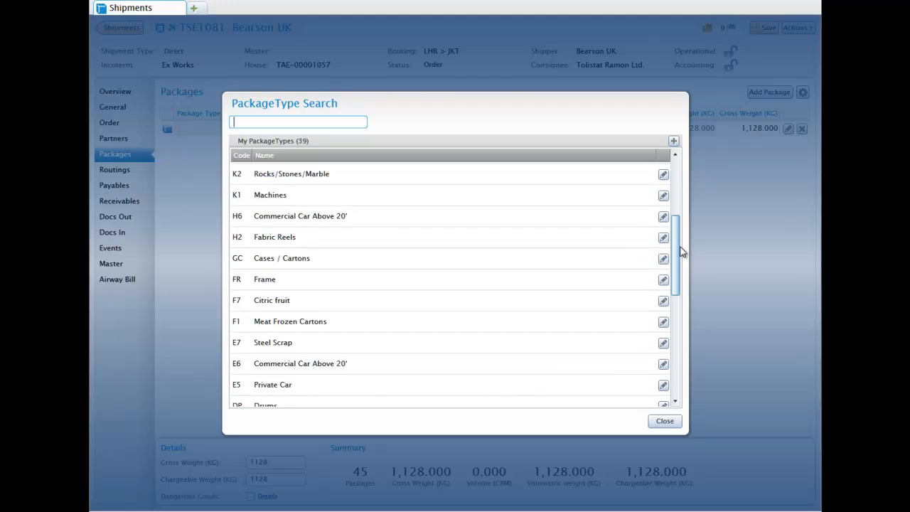
pyautogui.moveTo(287, 263)
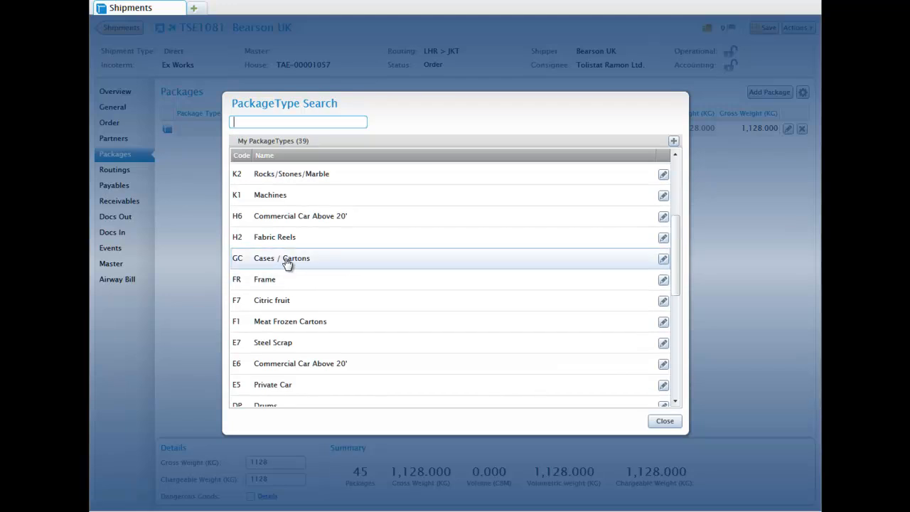
pyautogui.click(281, 257)
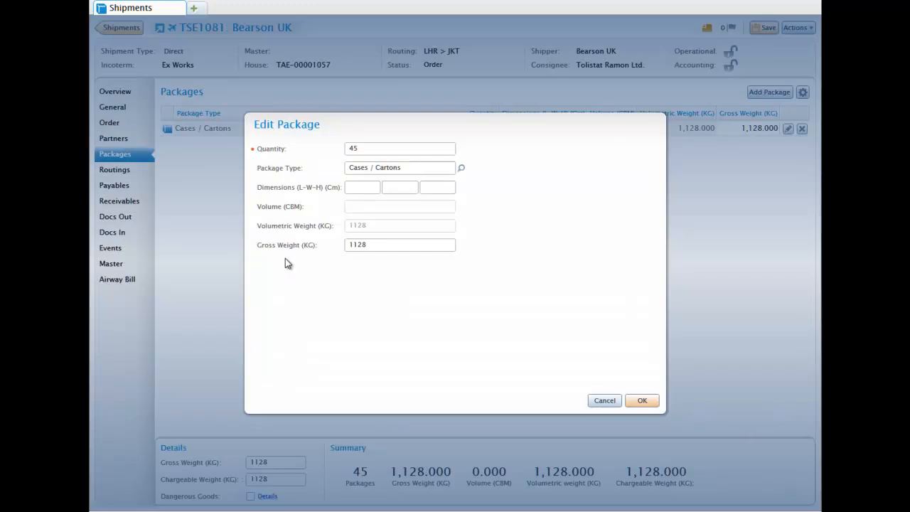
pyautogui.click(642, 401)
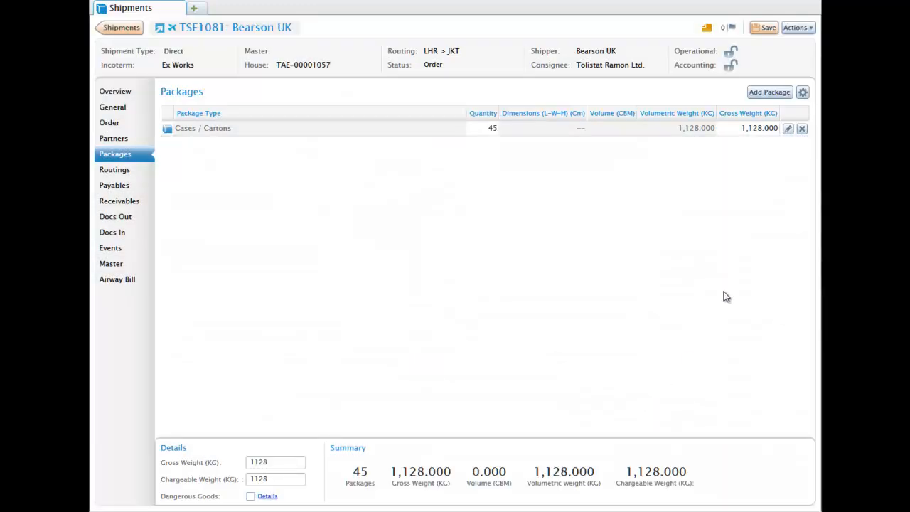
pyautogui.click(768, 27)
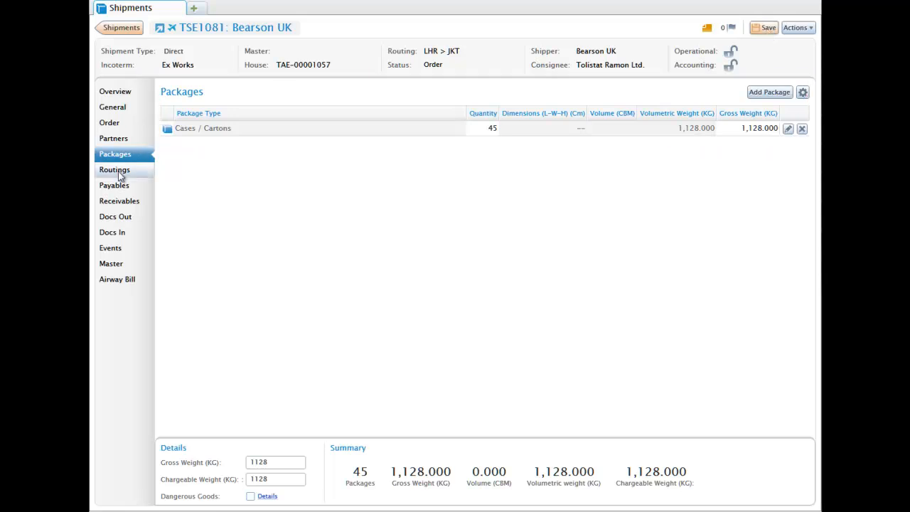
# Edit the main carriage routing to go via Frankfurt am Main
pyautogui.click(114, 169)
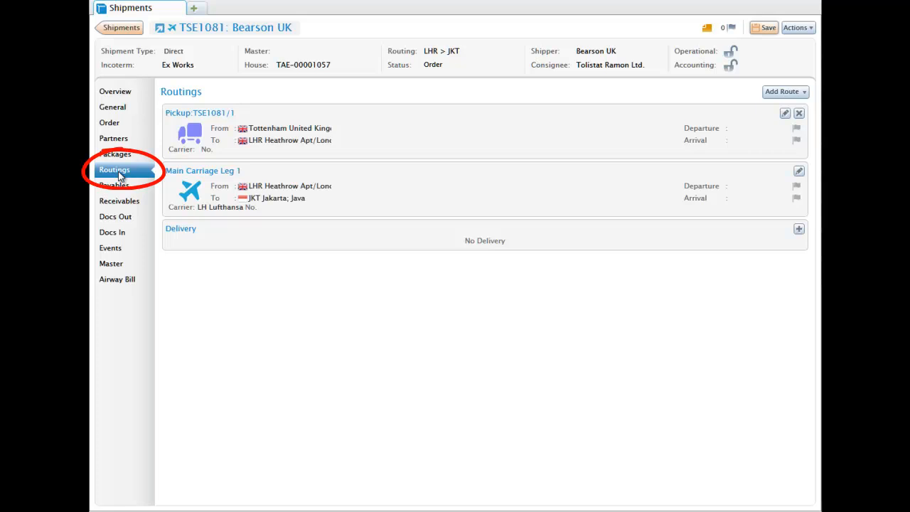
pyautogui.moveTo(205, 139)
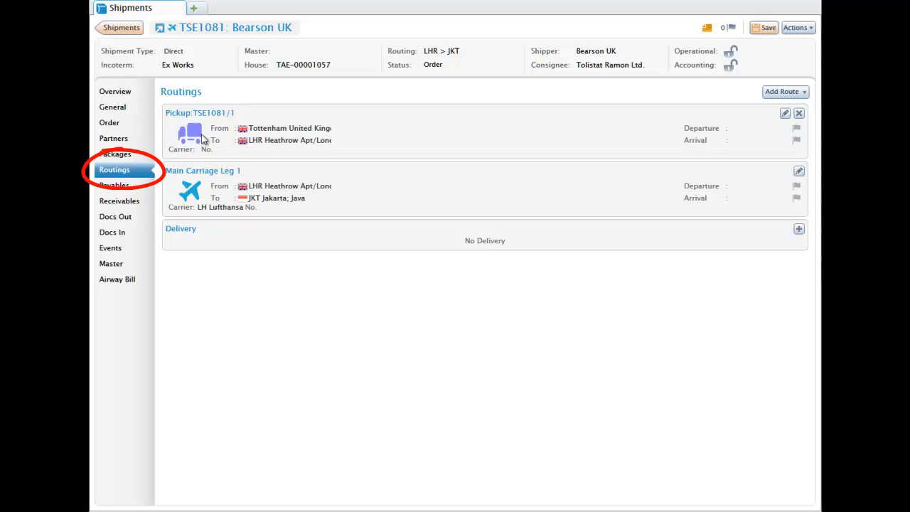
pyautogui.moveTo(202, 236)
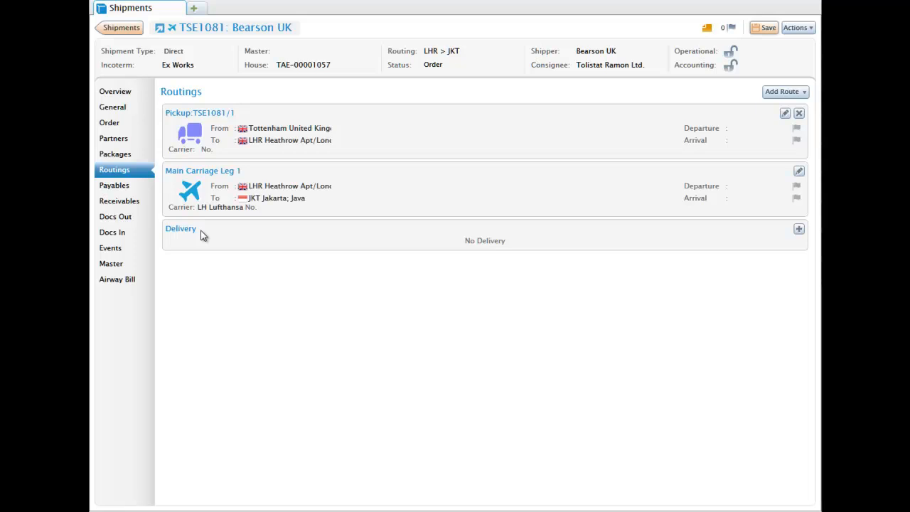
pyautogui.moveTo(717, 210)
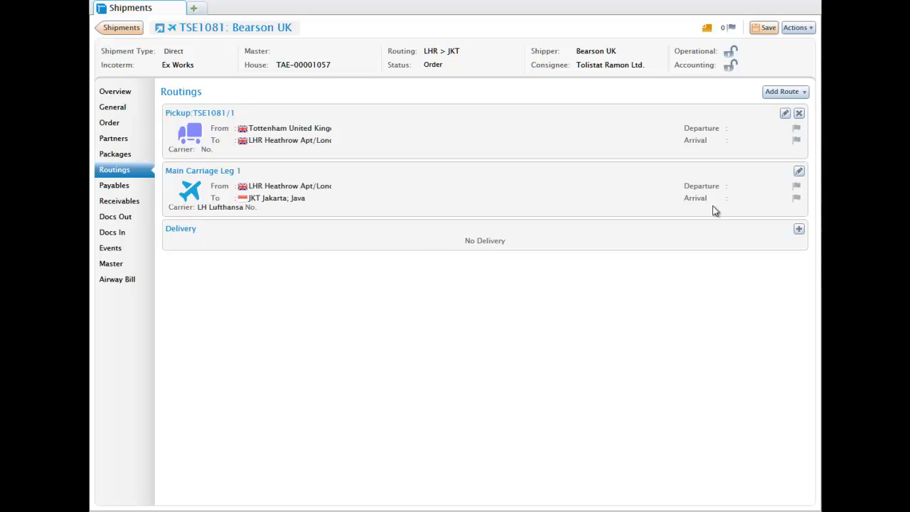
pyautogui.moveTo(800, 170)
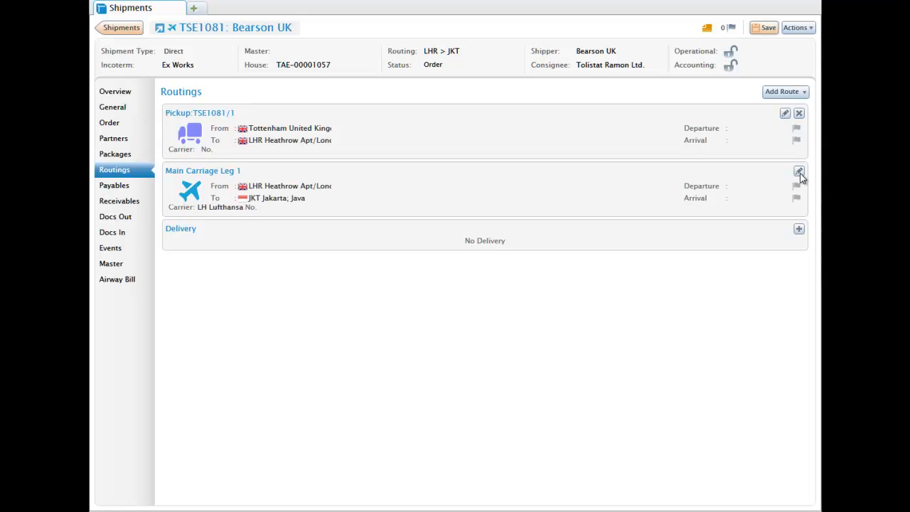
pyautogui.click(799, 171)
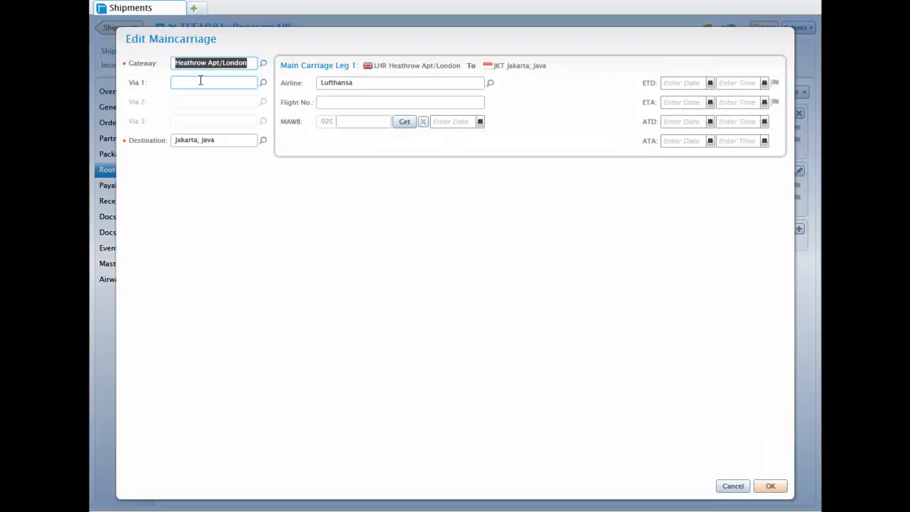
pyautogui.write('fr')
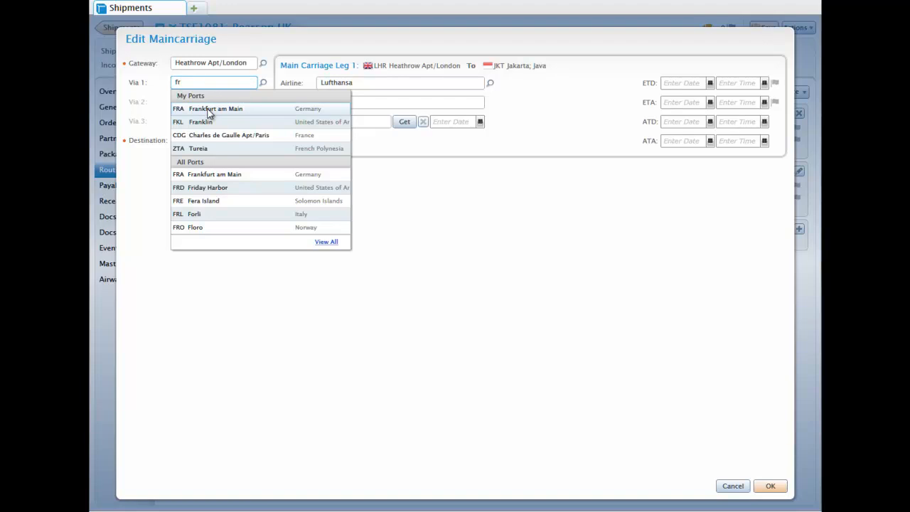
pyautogui.click(217, 108)
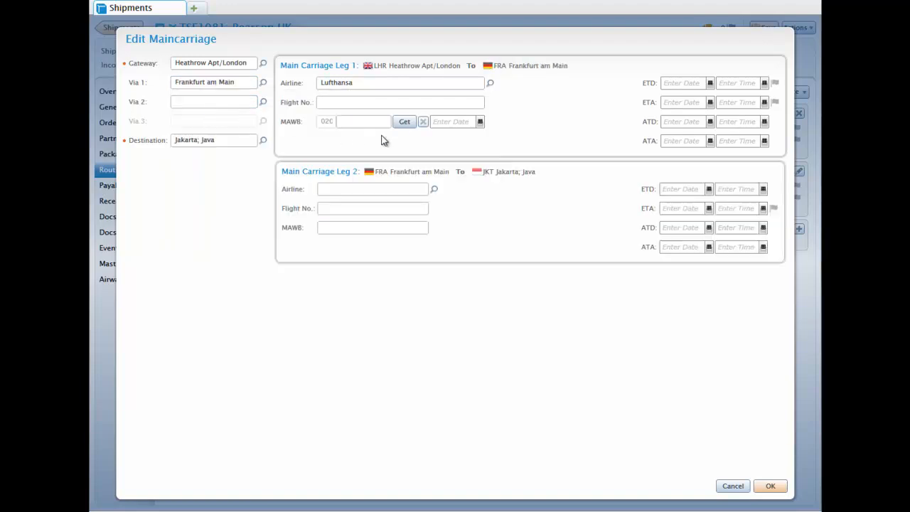
# Assign air waybill 31234560, set leg-one ETD 28/06/2012 and ETA 29/06/2012, and save
pyautogui.click(404, 121)
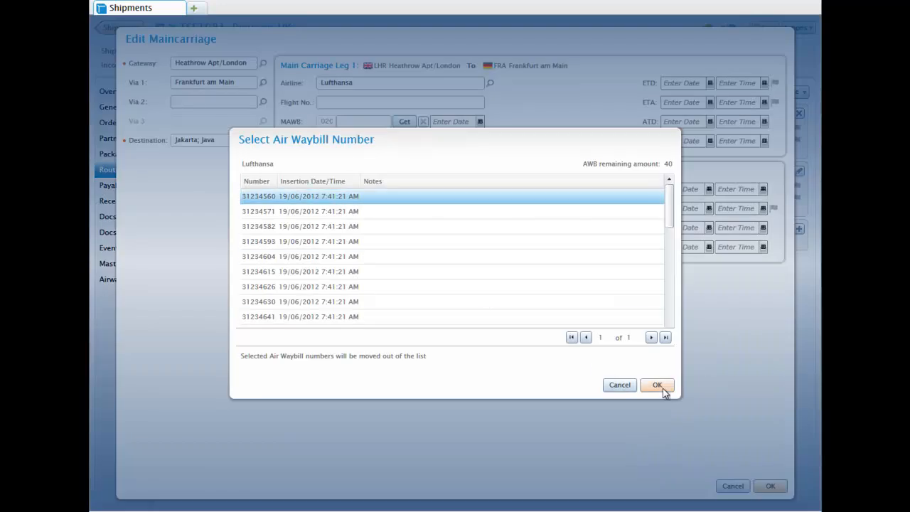
pyautogui.click(657, 384)
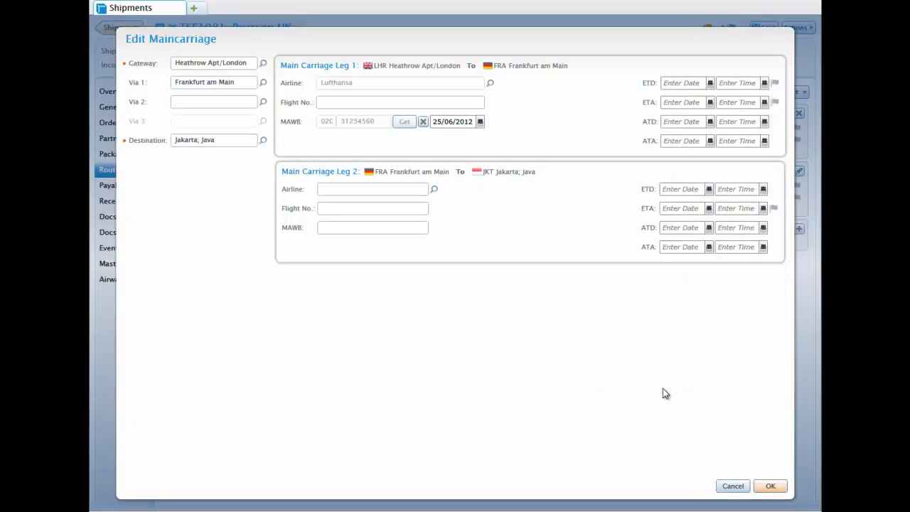
pyautogui.click(710, 82)
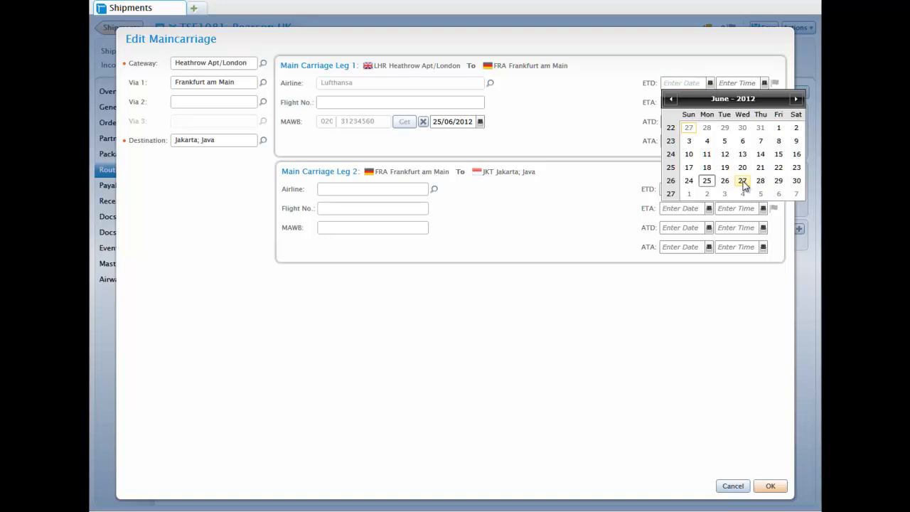
pyautogui.click(759, 180)
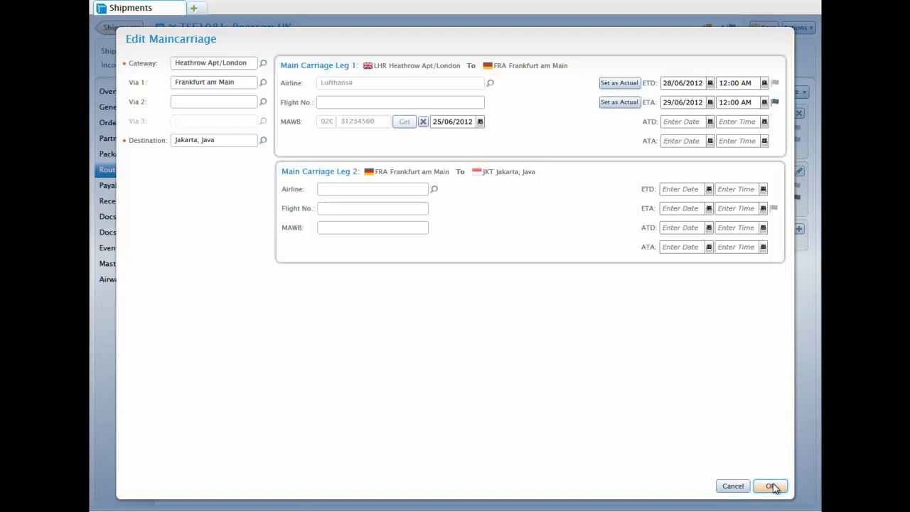
pyautogui.click(771, 486)
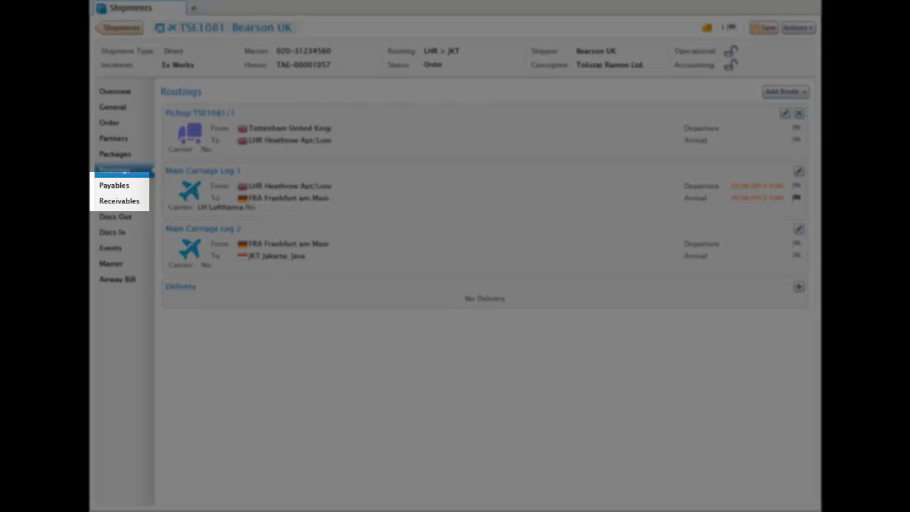
# Show shipment TSE1081's package list with 45 Cases / Cartons at 1,128 kg
pyautogui.click(114, 154)
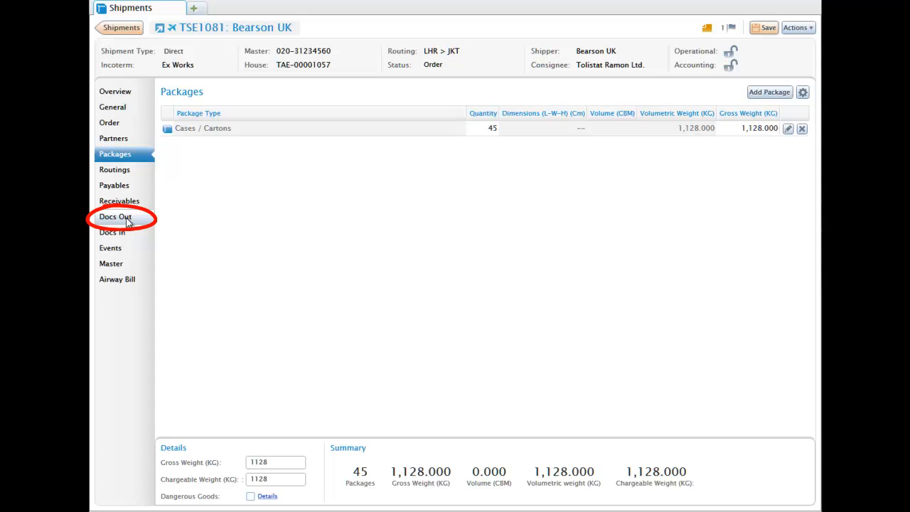
# Review Docs Out and Docs In, then land on the overview with Lufthansa master 31234560 dated 28/06/2012
pyautogui.click(116, 217)
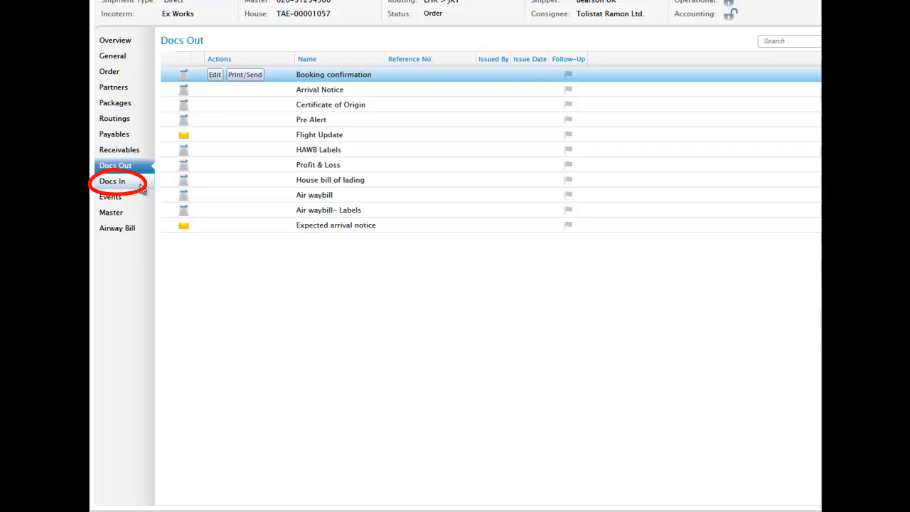
pyautogui.click(111, 181)
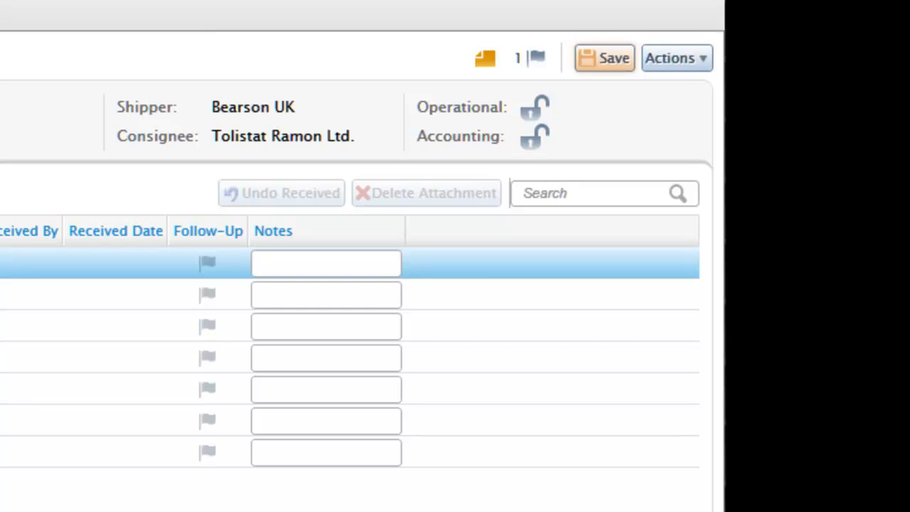
pyautogui.click(114, 91)
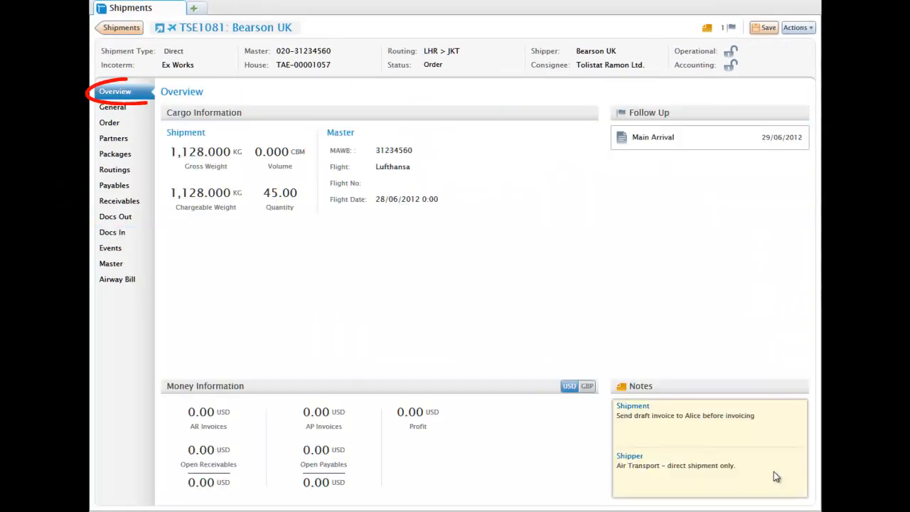